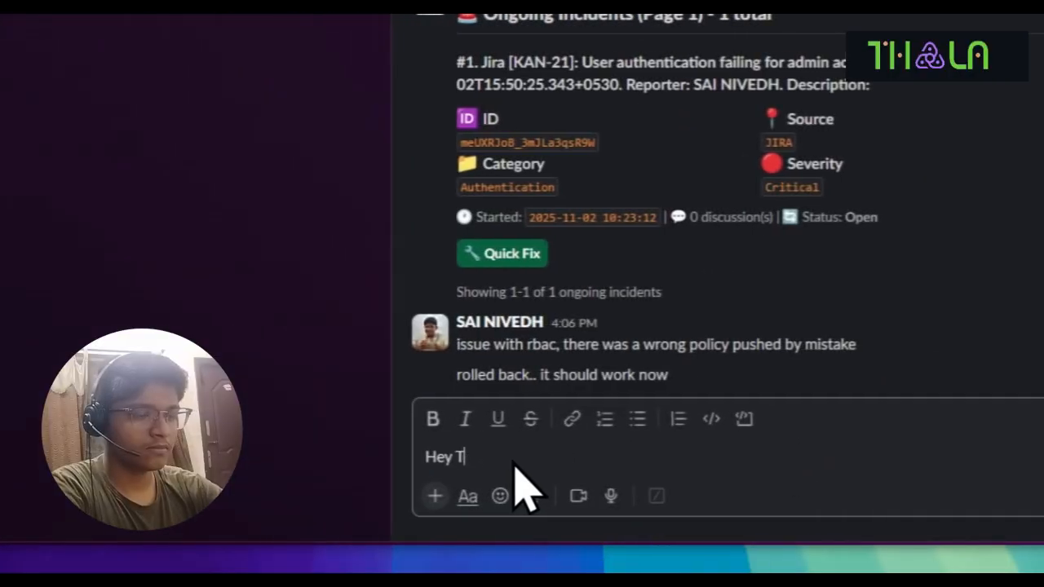
Post the slow payment gateway report in #issues-dev and start drafting a deployment reply
type("eam anyone notices slow response in payment gateway this morning ? we're seeing some")
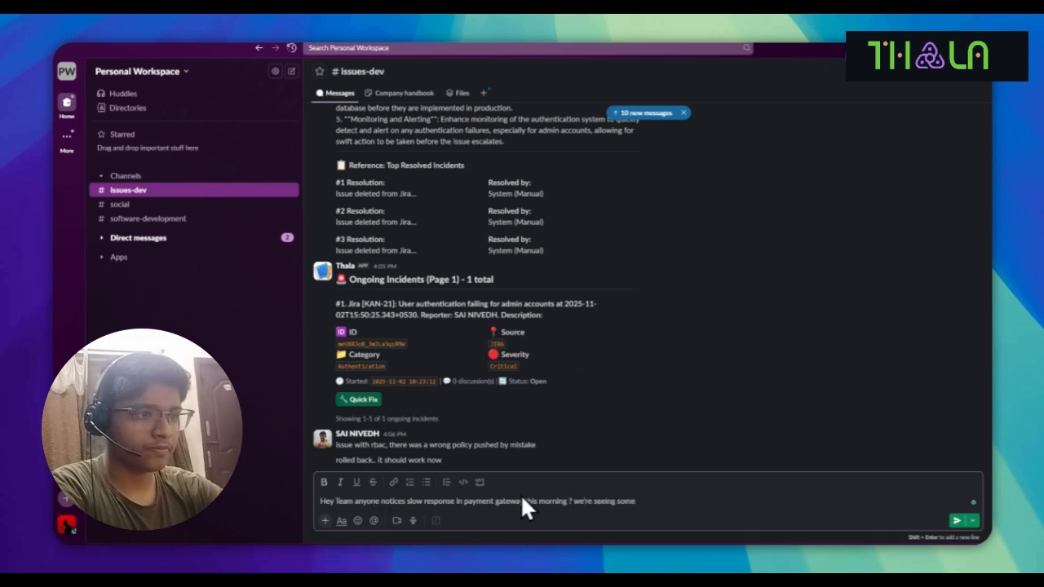
left_click(958, 520)
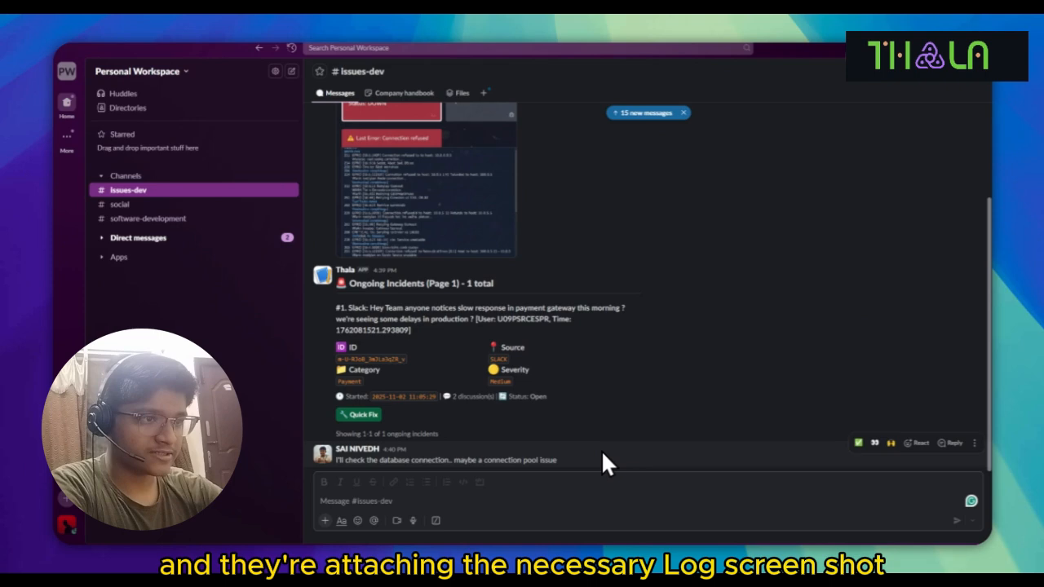
type("I just deploy")
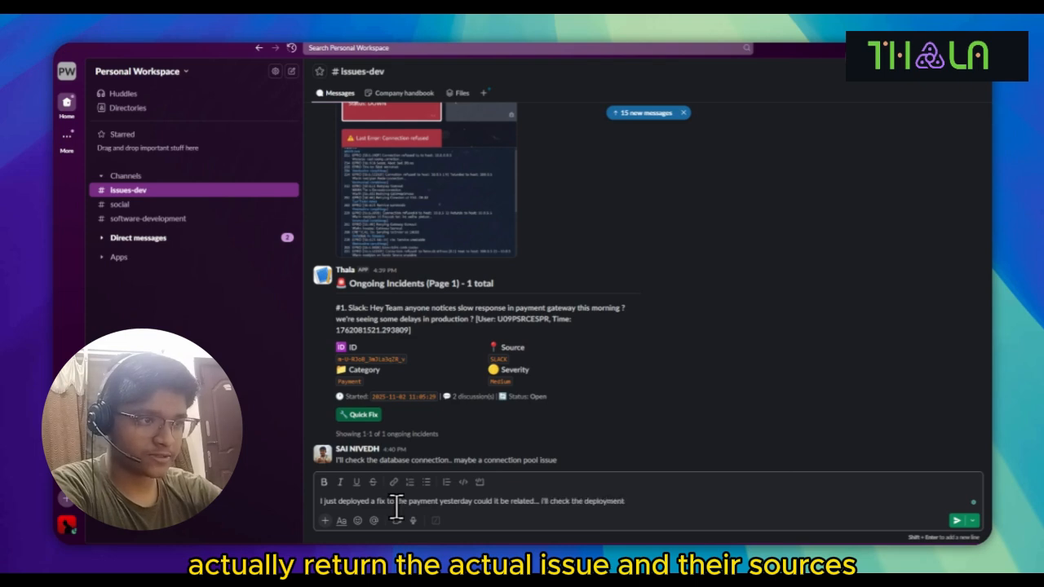
Post the deployment reply and request a Quick Fix from past resolved incidents
left_click(956, 520)
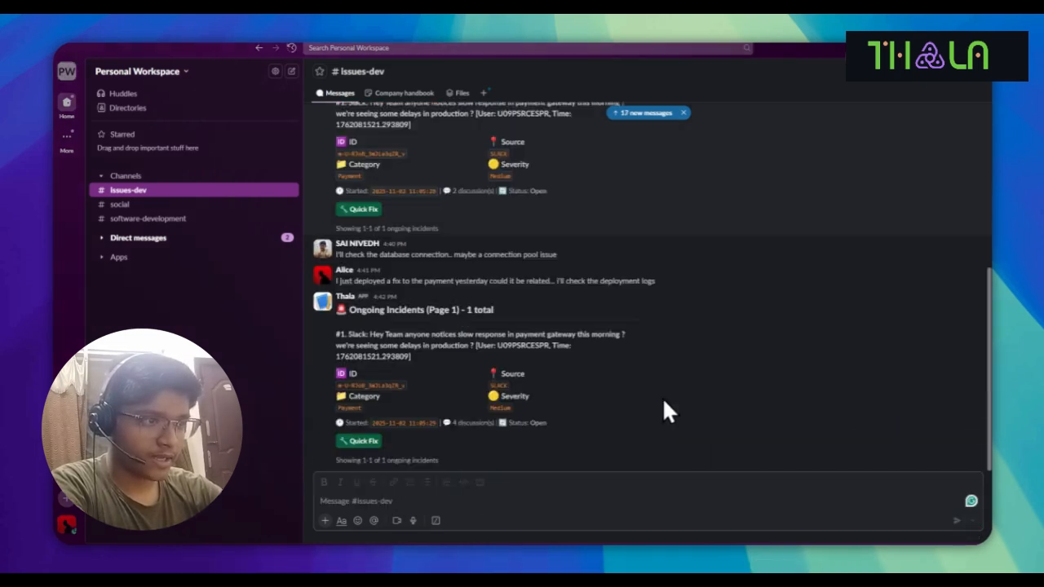
left_click(359, 441)
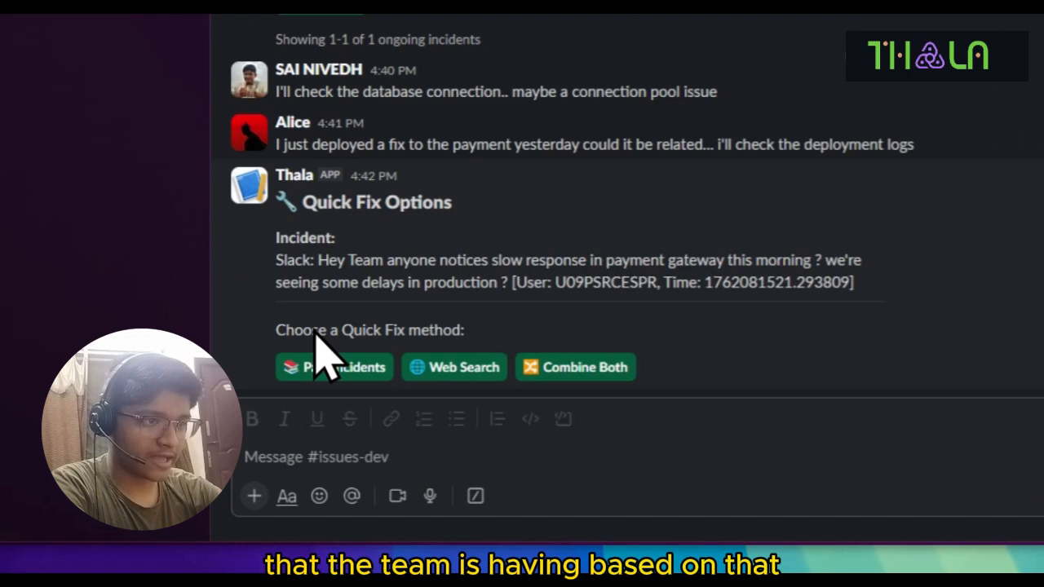
left_click(453, 368)
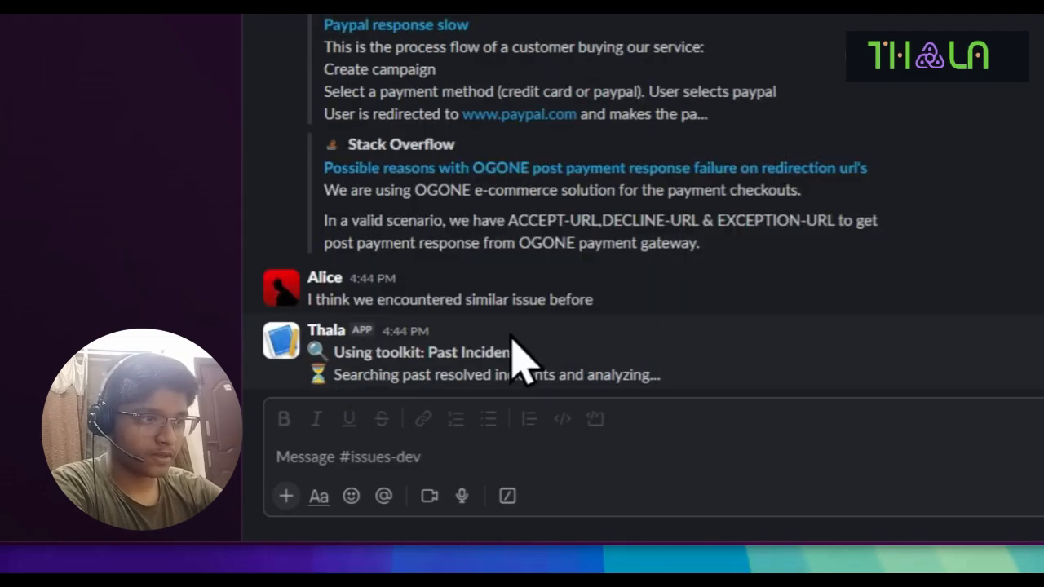
Scroll through Thala's analysis and the Top Resolved Incidents references
scroll("down", 3)
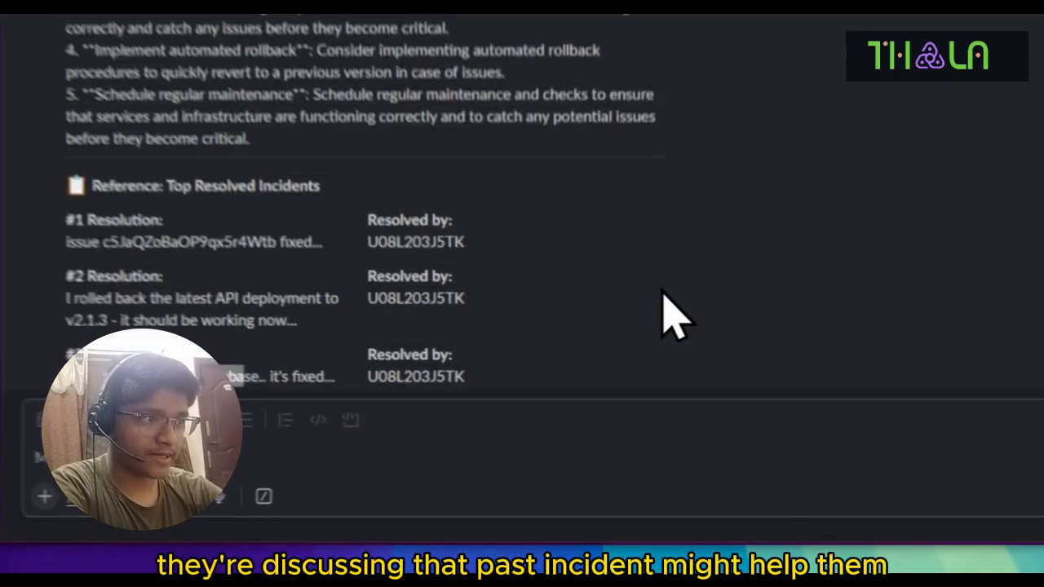
scroll("down", 3)
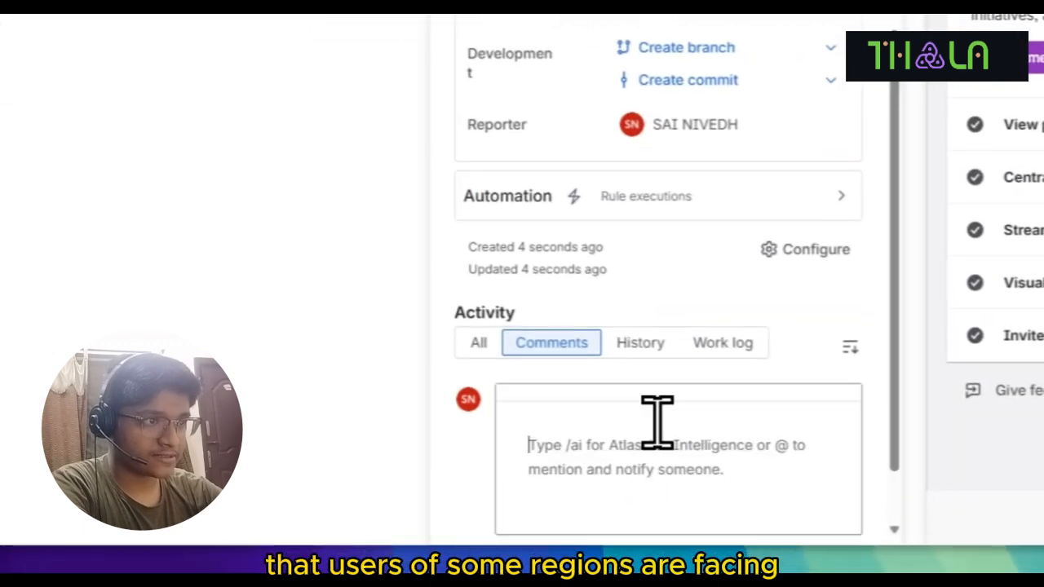
Comment on KAN-22 about multiple users unable to log in with 401 unauthorized errors
type("multiple reports of users")
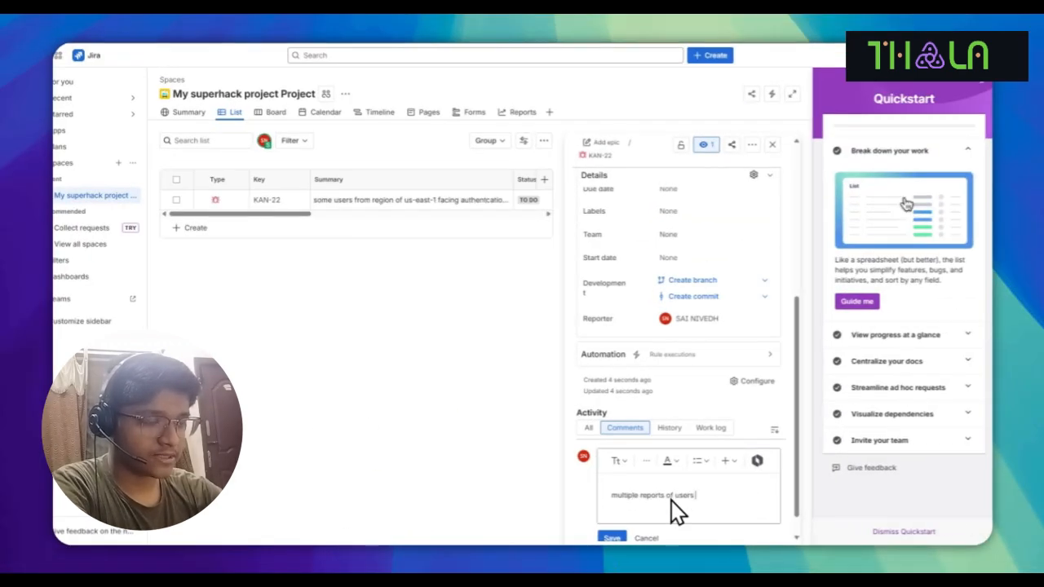
type("saying they can't")
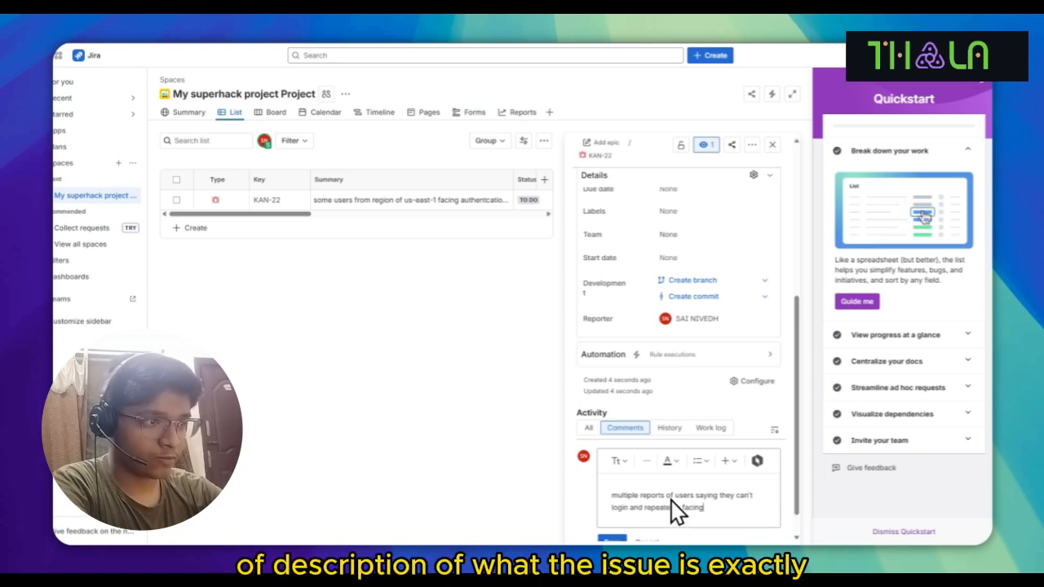
type("401 unauthorized errors")
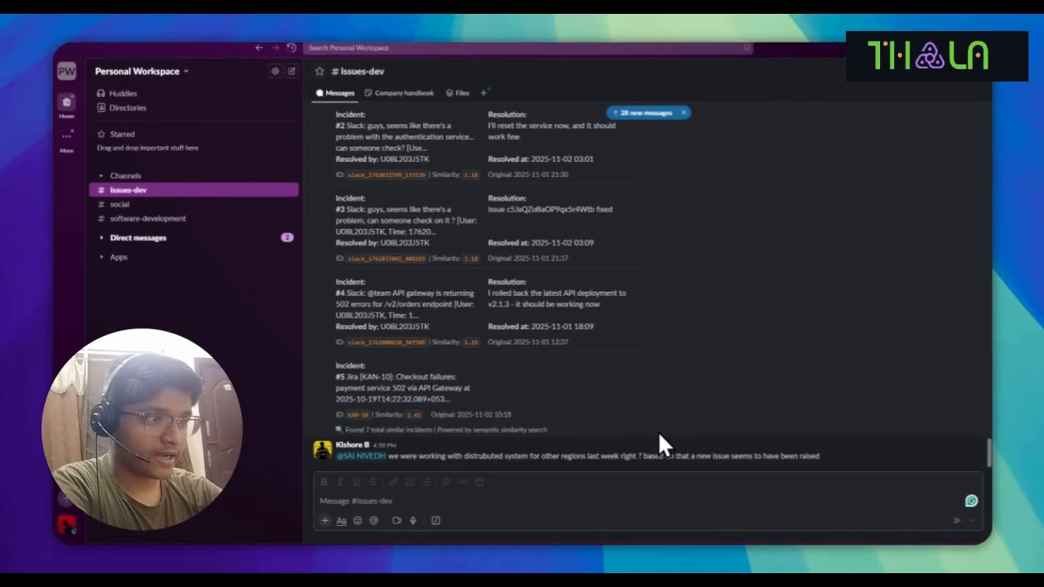
Draft an 'Anyone looking in' message as Thala lists KAN-22 as an ongoing incident
type("oh m")
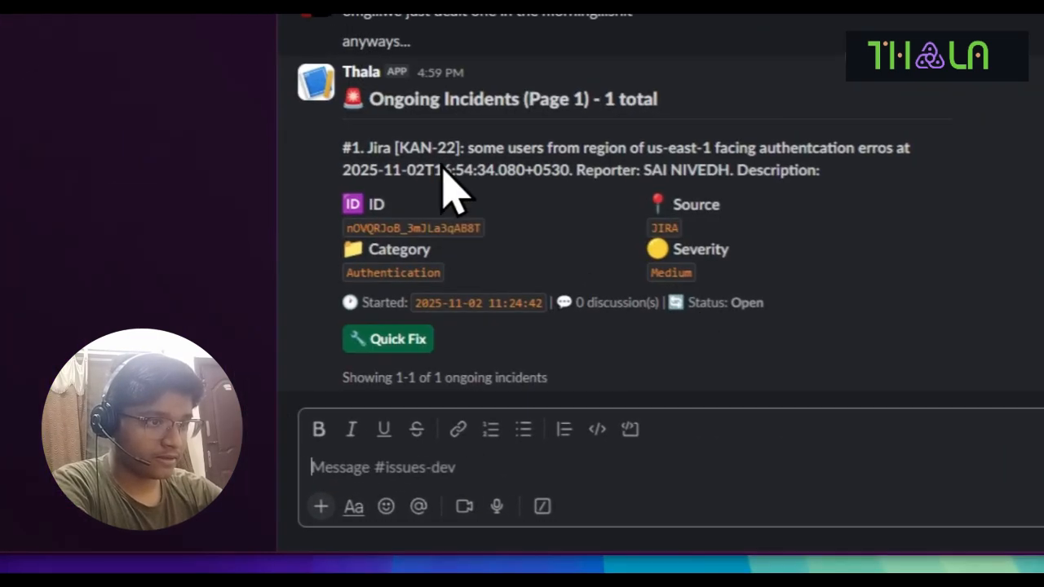
type("Anyone looking in")
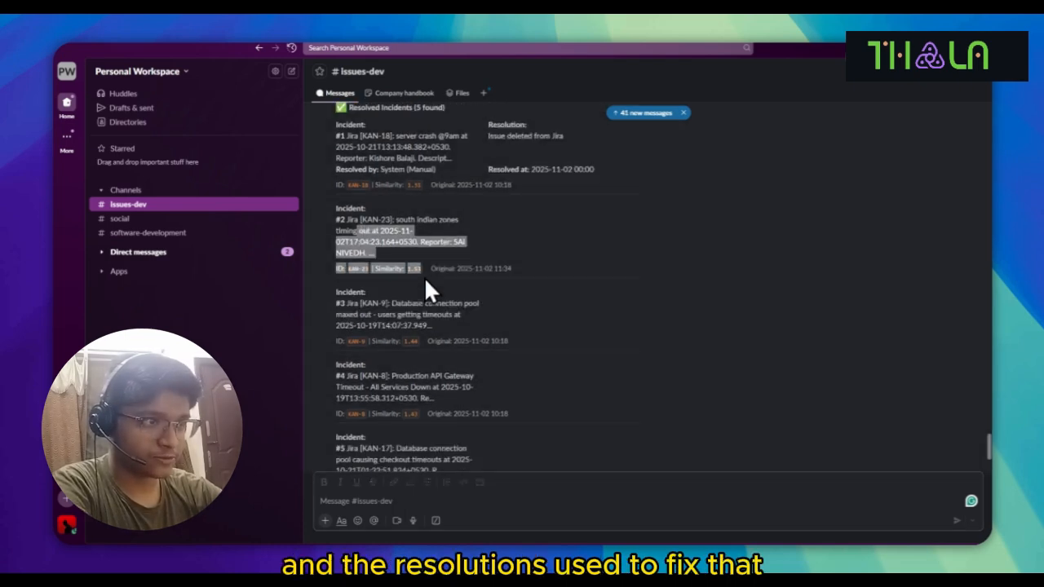
Scroll through Thala's five resolved incidents and their resolutions
scroll("down", 3)
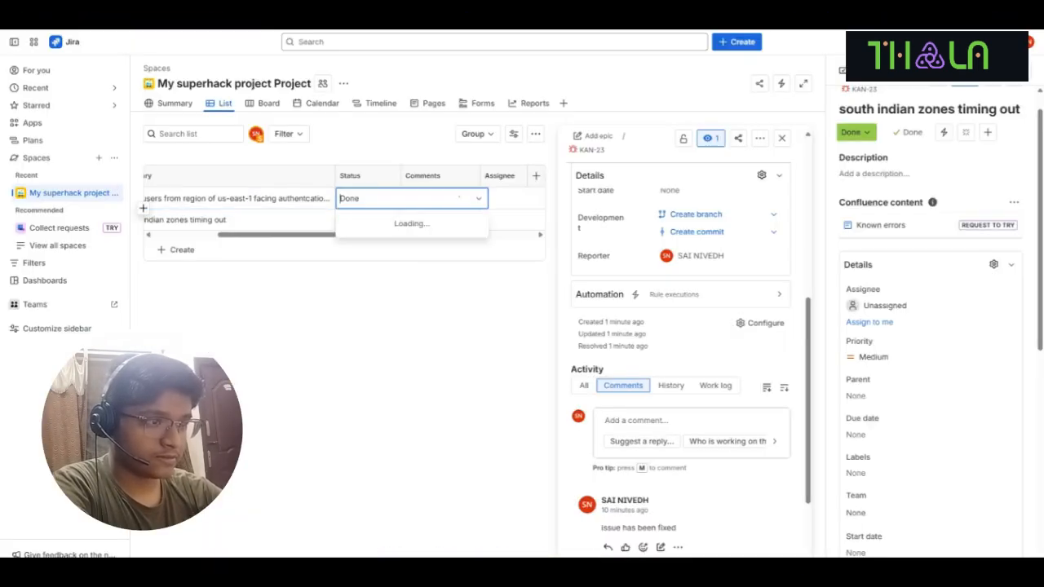
Mark the us-east-1 authentication issue as Done in the Jira list view
left_click(349, 199)
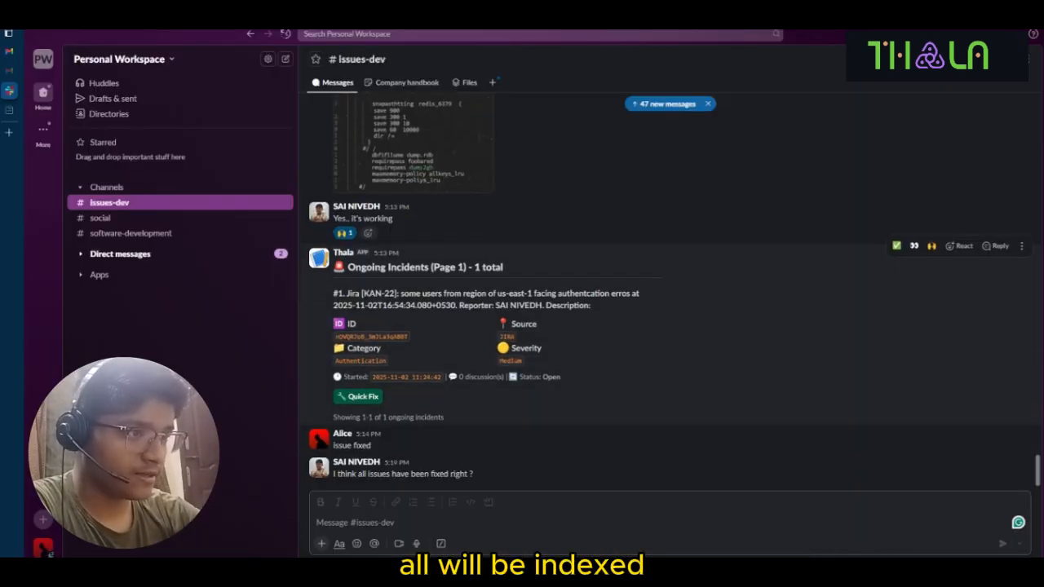
Post a message and scroll through Thala's seven resolved incidents with similarity scores
type("yu")
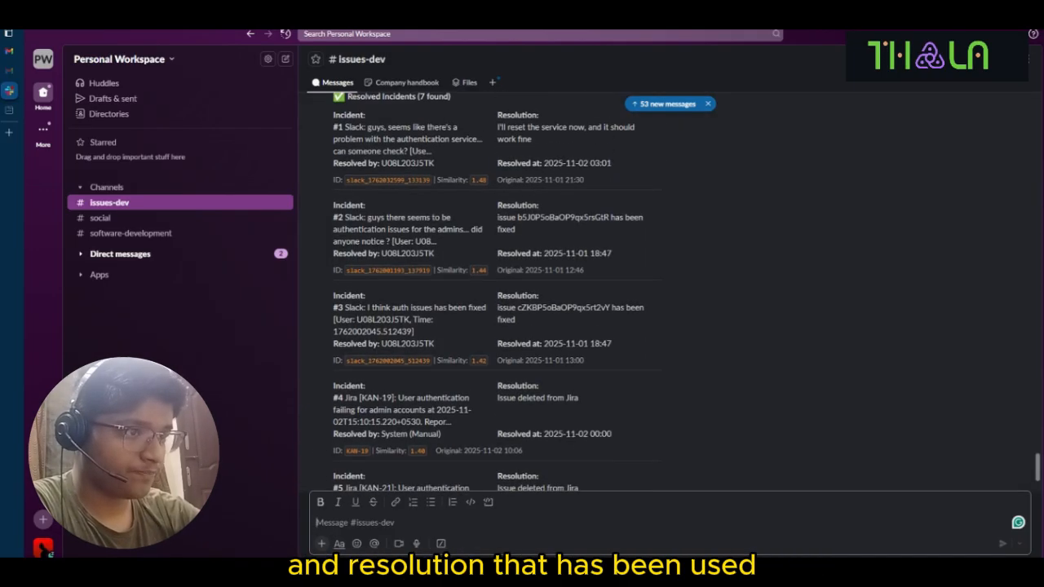
scroll("down", 3)
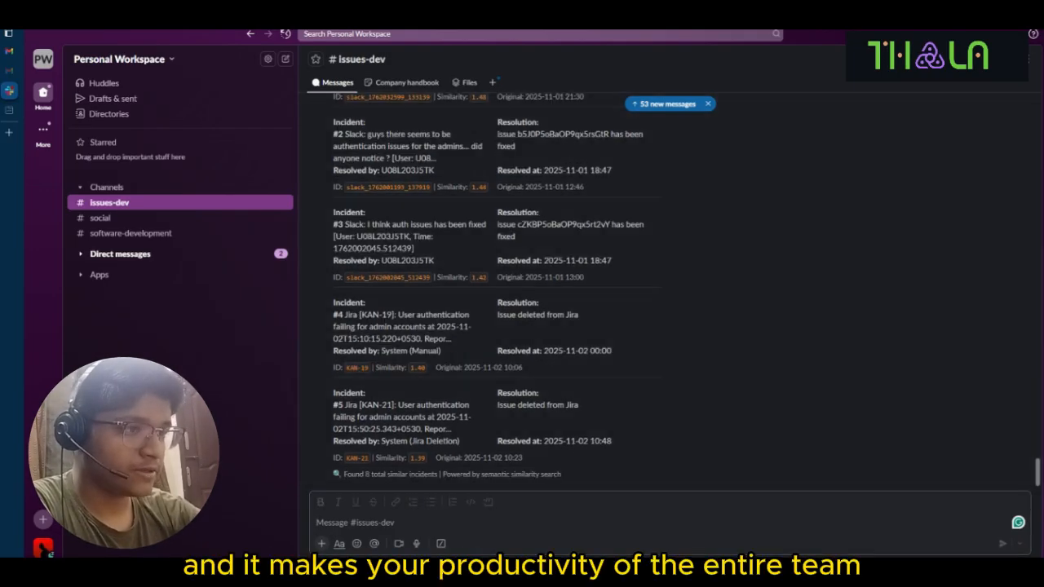